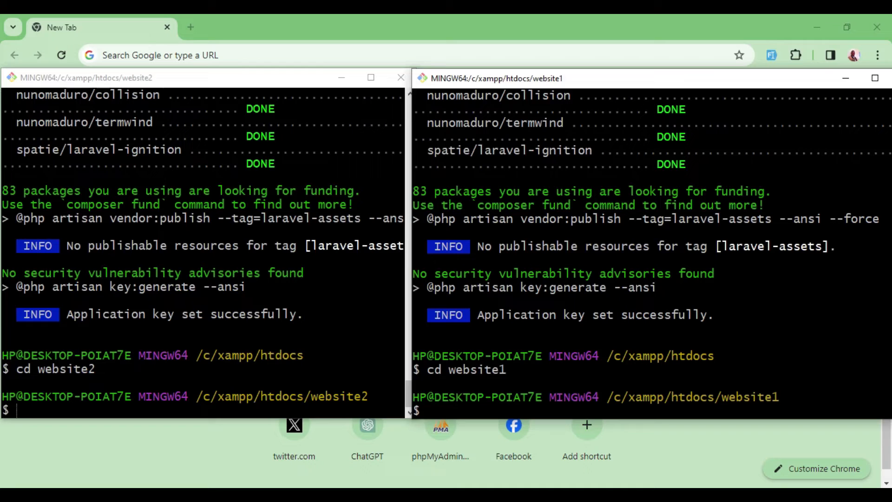
- Run 'php artisan serve' in the website1 terminal to serve it on port 8000
{"action": "type", "text": "php artisan"}
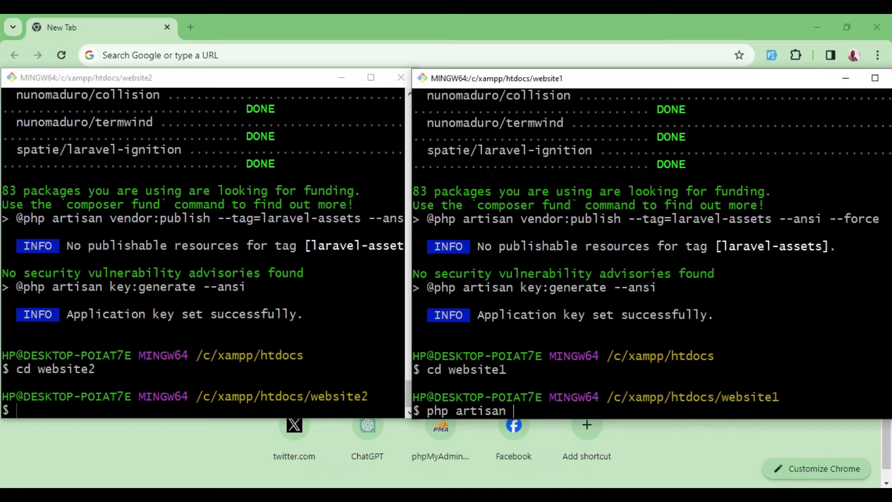
{"action": "key", "text": "Enter"}
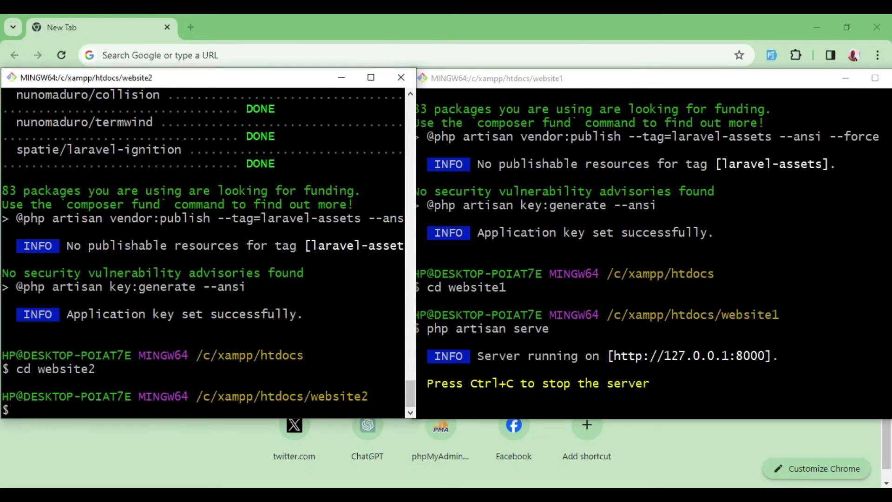
- Run 'php artisan serve --port=8001' in the website2 terminal
{"action": "type", "text": "php"}
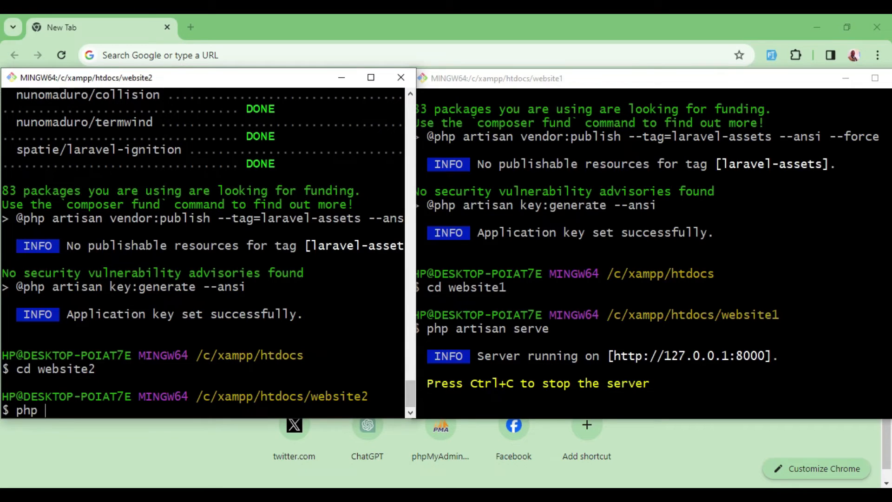
{"action": "type", "text": "artisan"}
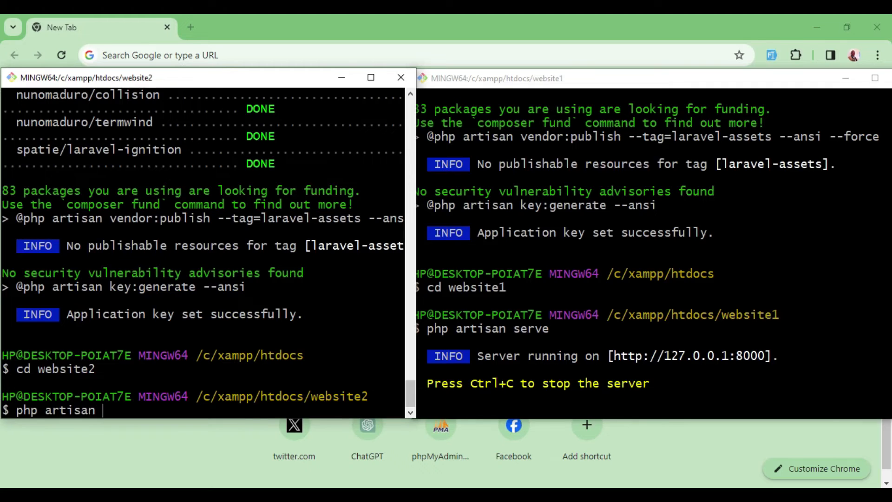
{"action": "type", "text": "serve"}
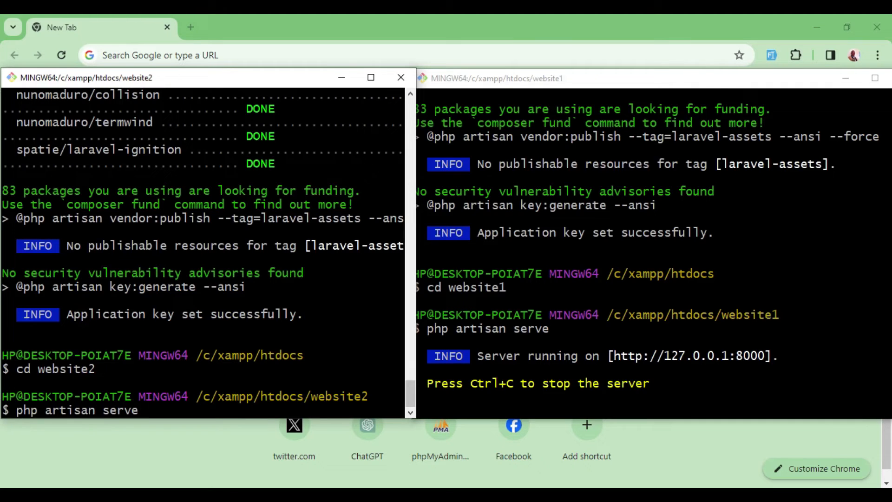
{"action": "type", "text": "--"}
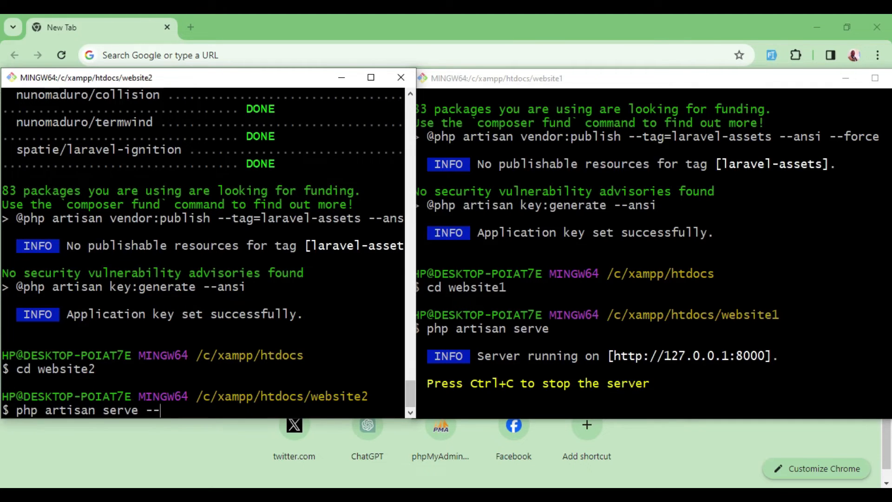
{"action": "type", "text": "por"}
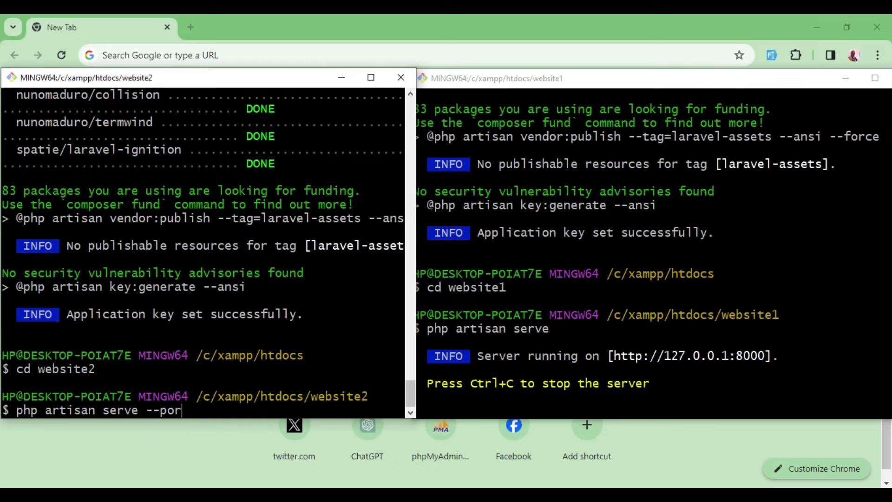
{"action": "type", "text": "t"}
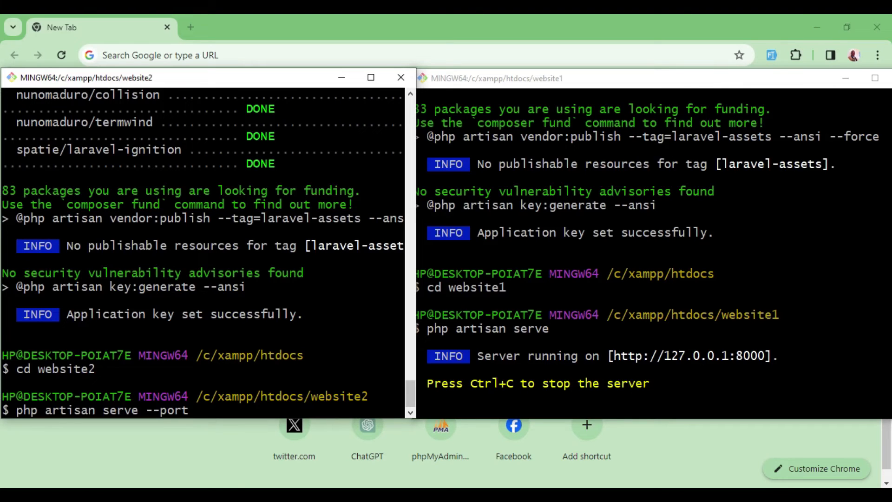
{"action": "type", "text": "="}
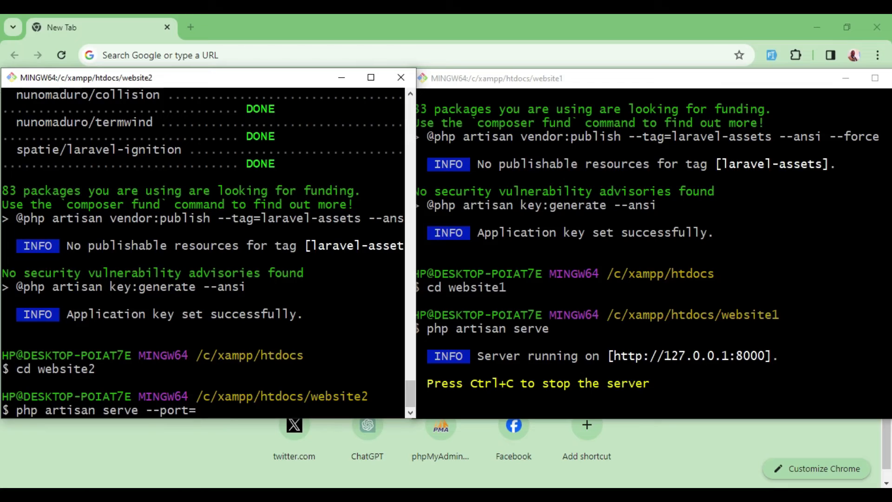
{"action": "type", "text": "8"}
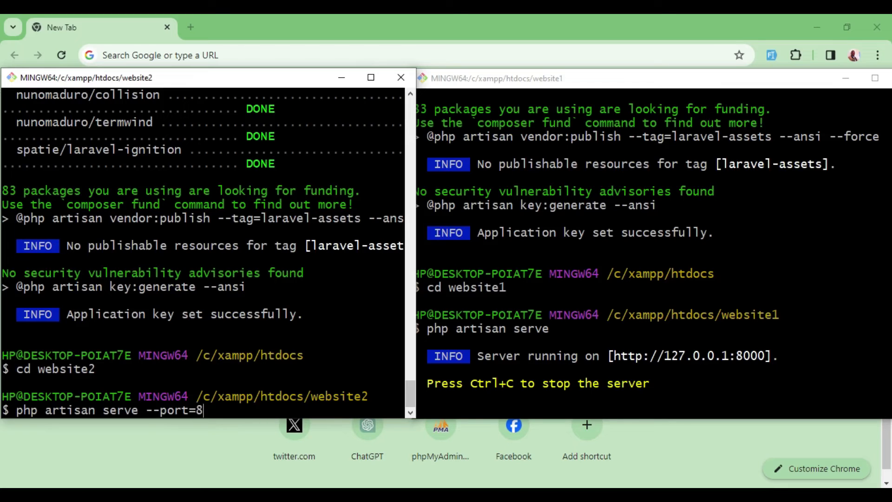
{"action": "type", "text": "00"}
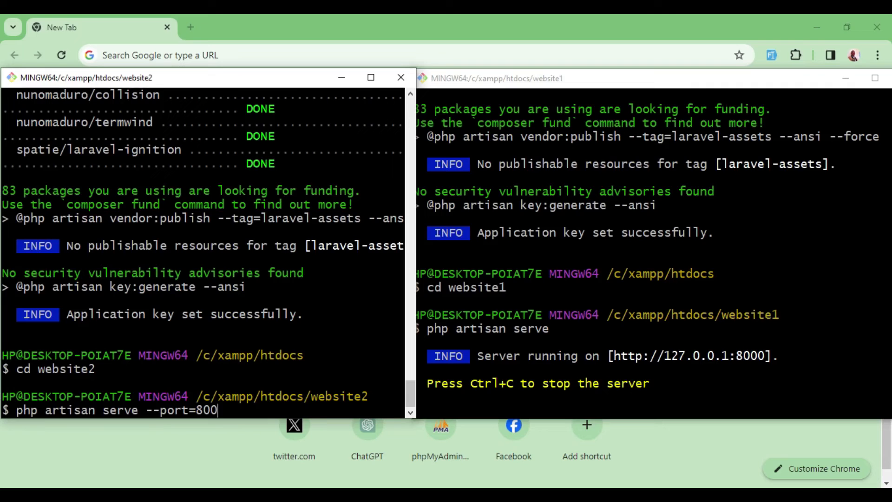
{"action": "type", "text": "1"}
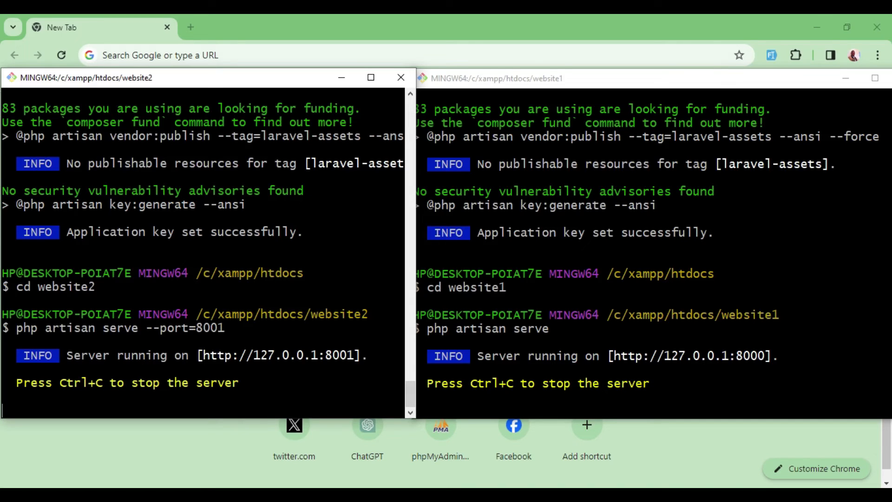
- Load localhost:8000 in Chrome's address bar to view website1
{"action": "type", "text": "localhost:8000"}
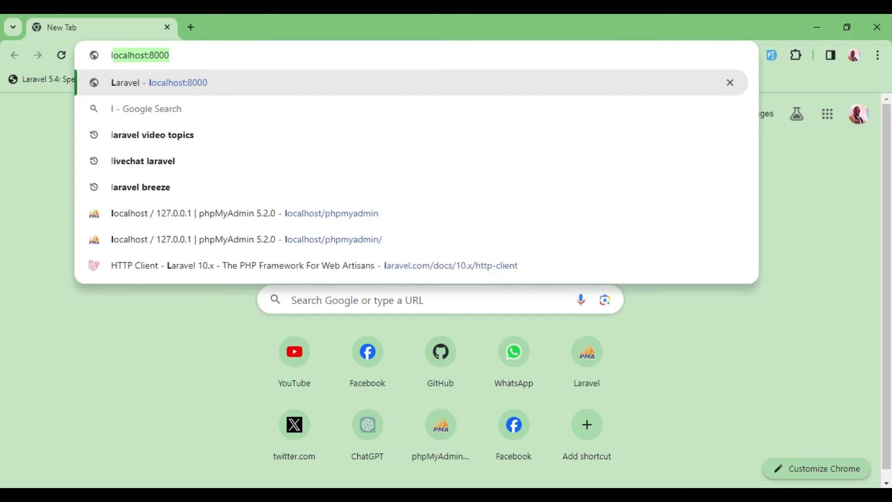
{"action": "key", "text": "Enter"}
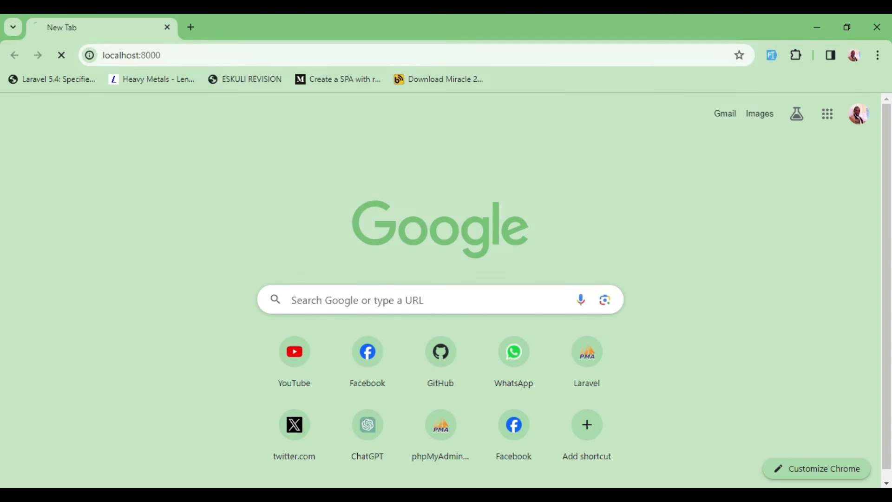